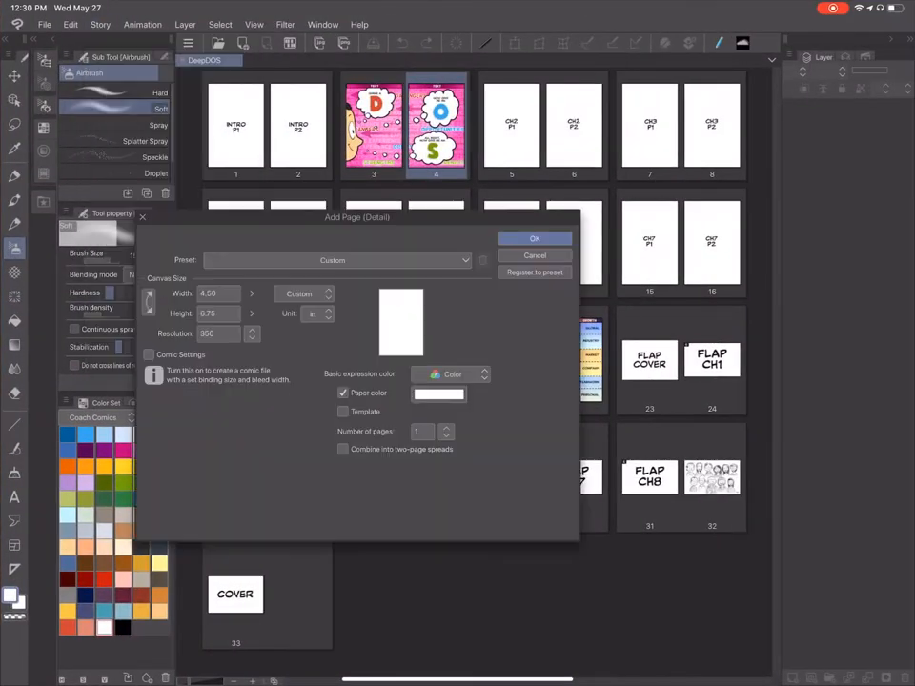
# Cancel the Add Page (Detail) dialog without adding a page.
pyautogui.click(534, 239)
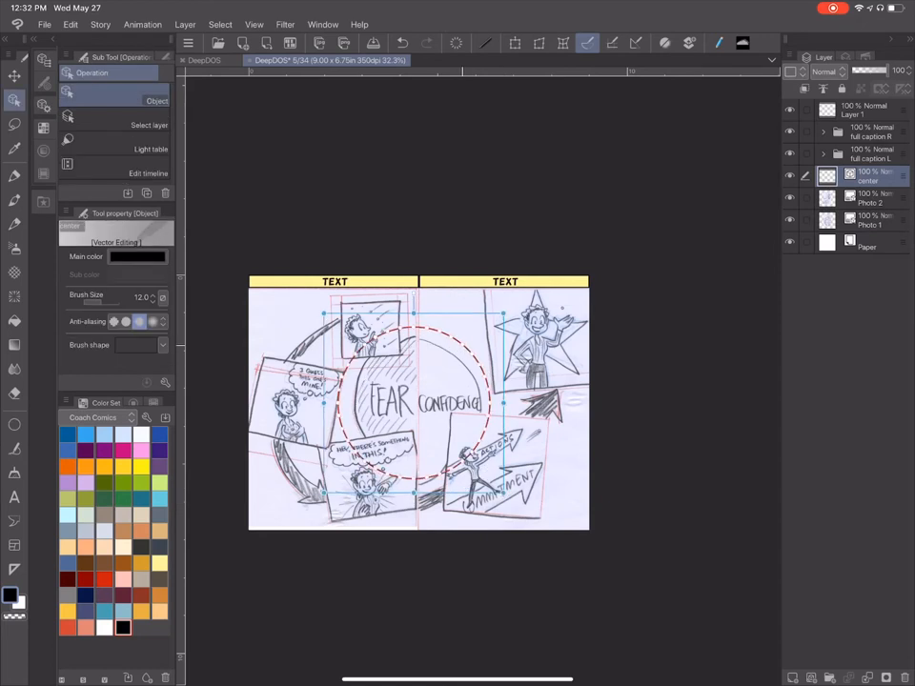
# Add a new layer for the big arrow and rotate its copy for the right side.
pyautogui.click(871, 198)
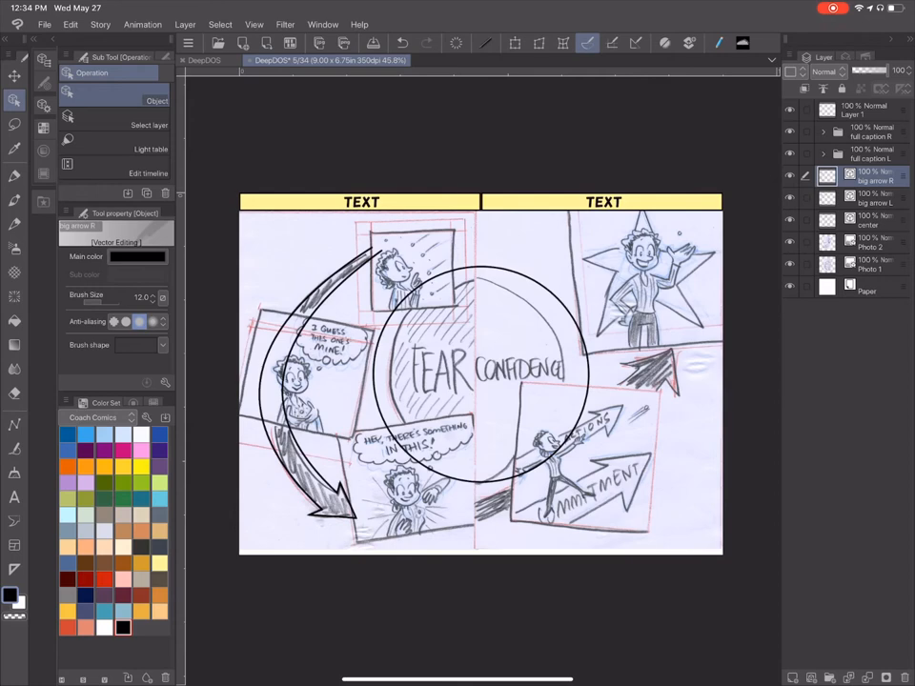
pyautogui.click(515, 43)
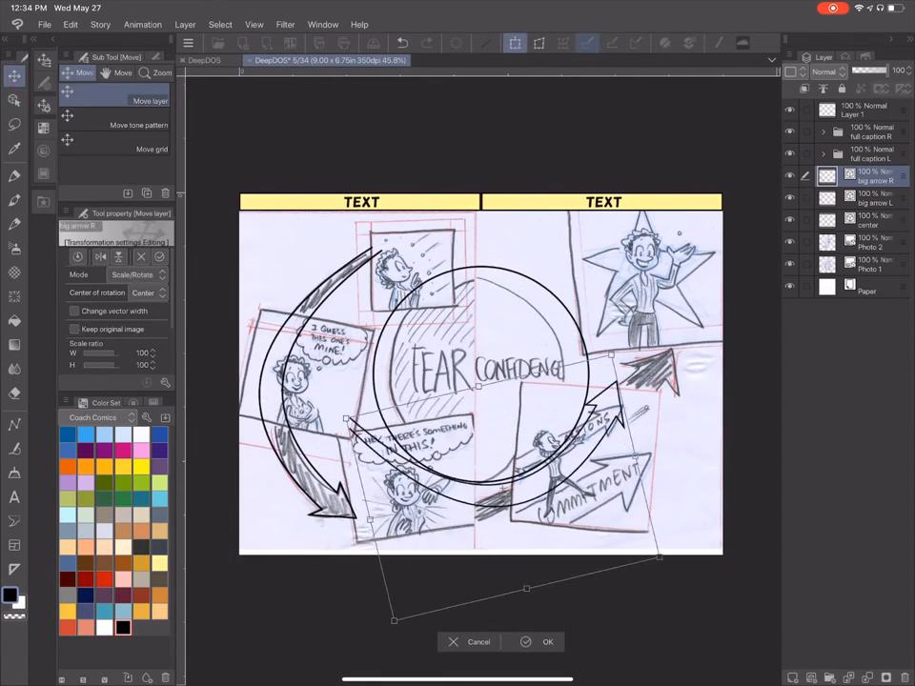
pyautogui.click(549, 642)
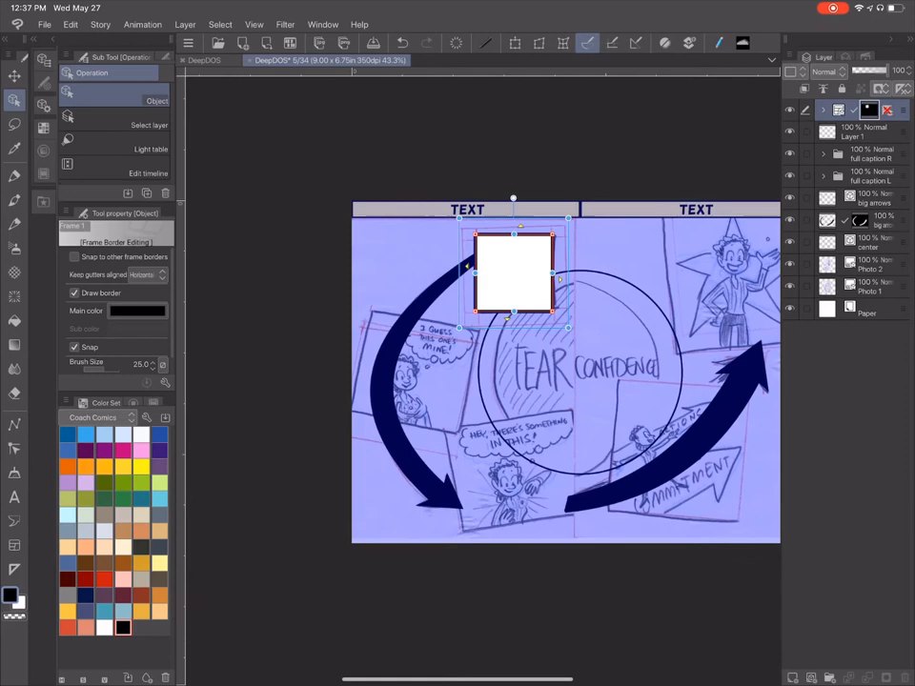
# Move copied frames over their sketches, tilting and resizing the lower-right panel to match.
pyautogui.moveTo(515, 273); pyautogui.dragTo(424, 367)
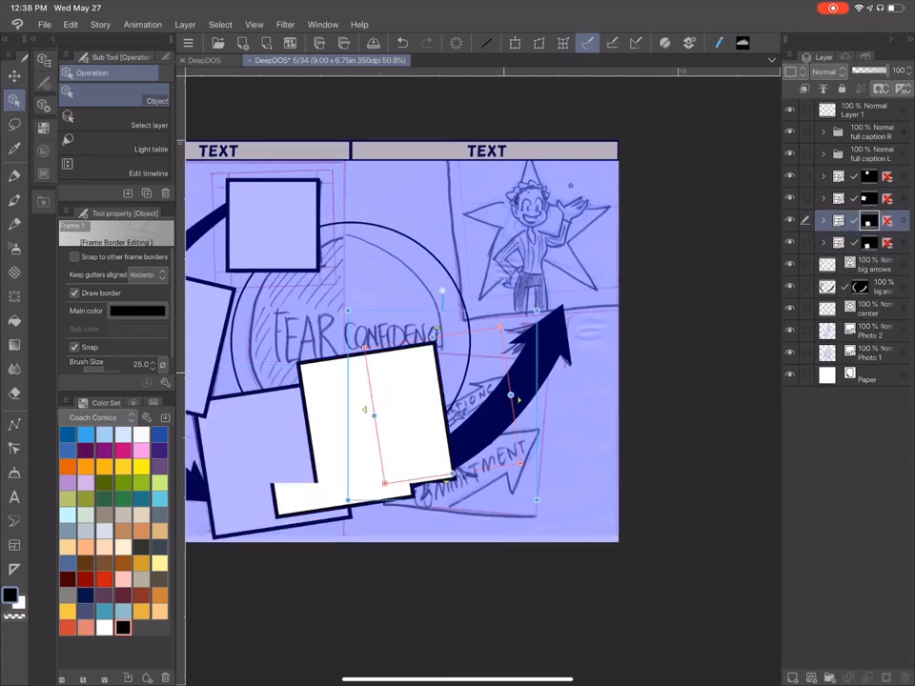
pyautogui.moveTo(372, 410); pyautogui.dragTo(467, 438)
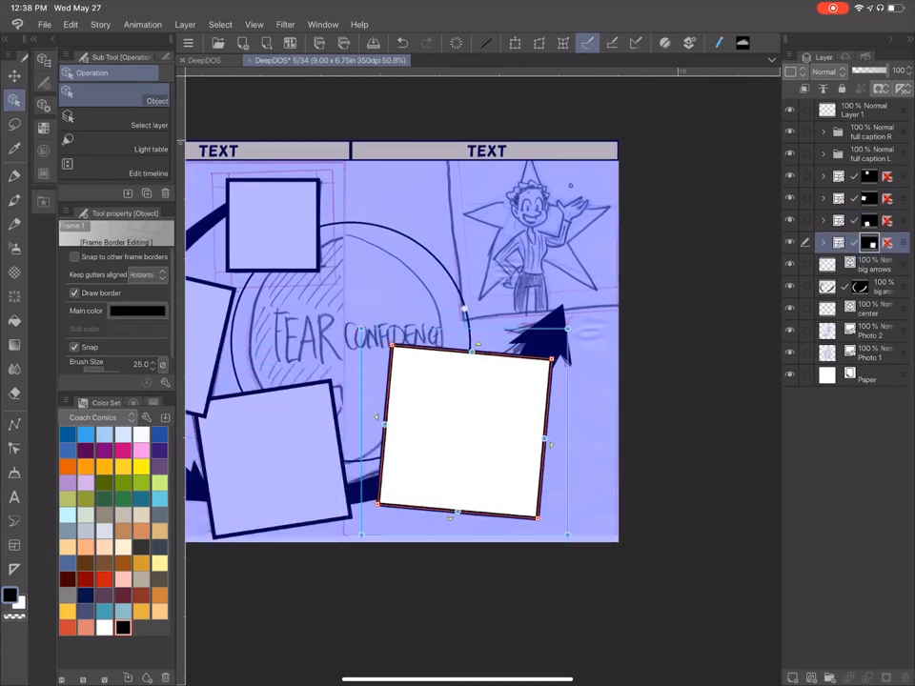
pyautogui.moveTo(467, 434); pyautogui.dragTo(534, 262)
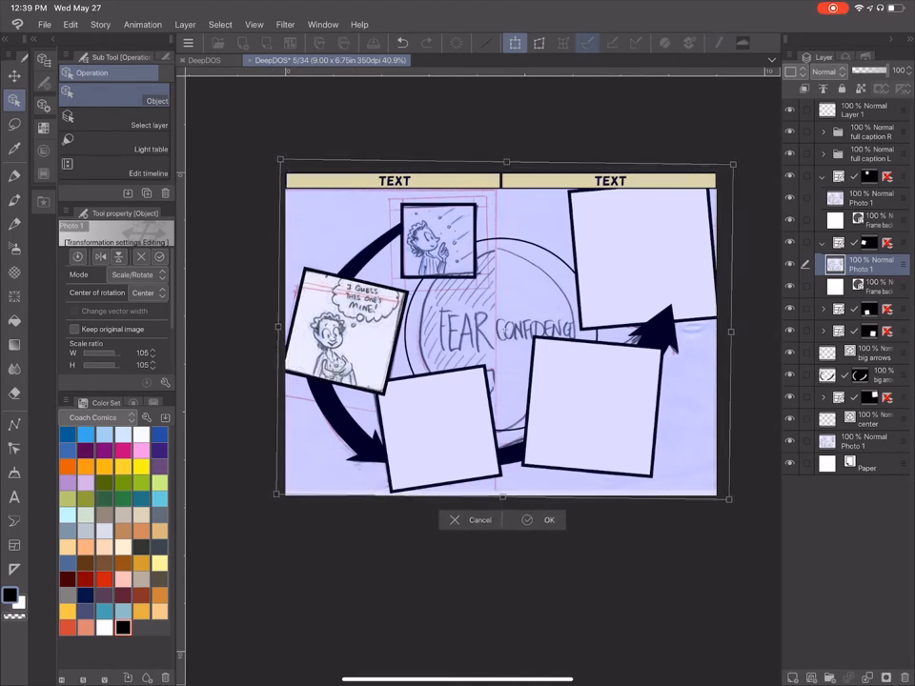
# Confirm the scaled sketch placements inside the panels.
pyautogui.click(549, 519)
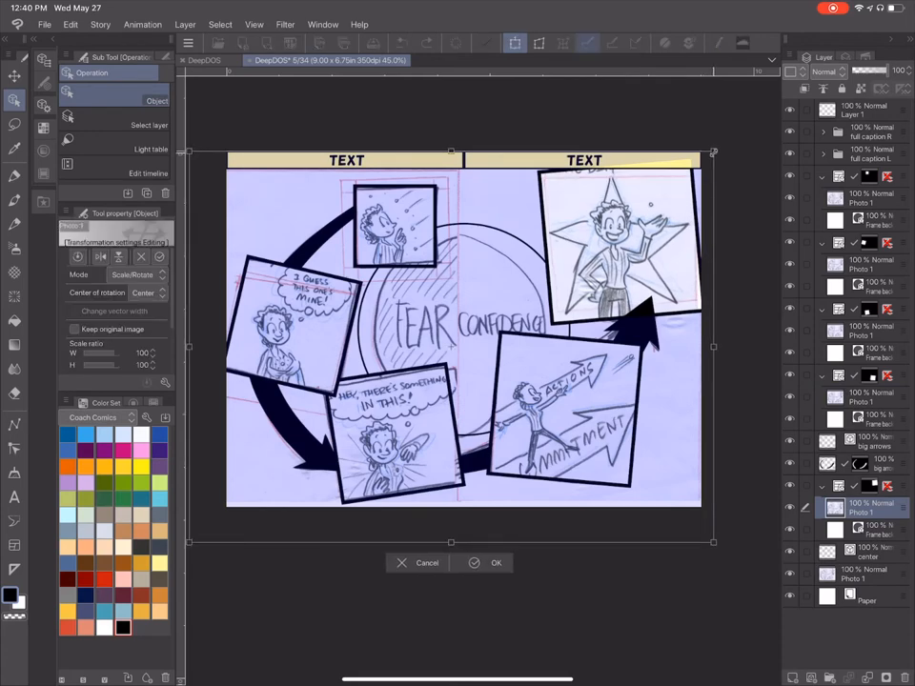
pyautogui.click(497, 562)
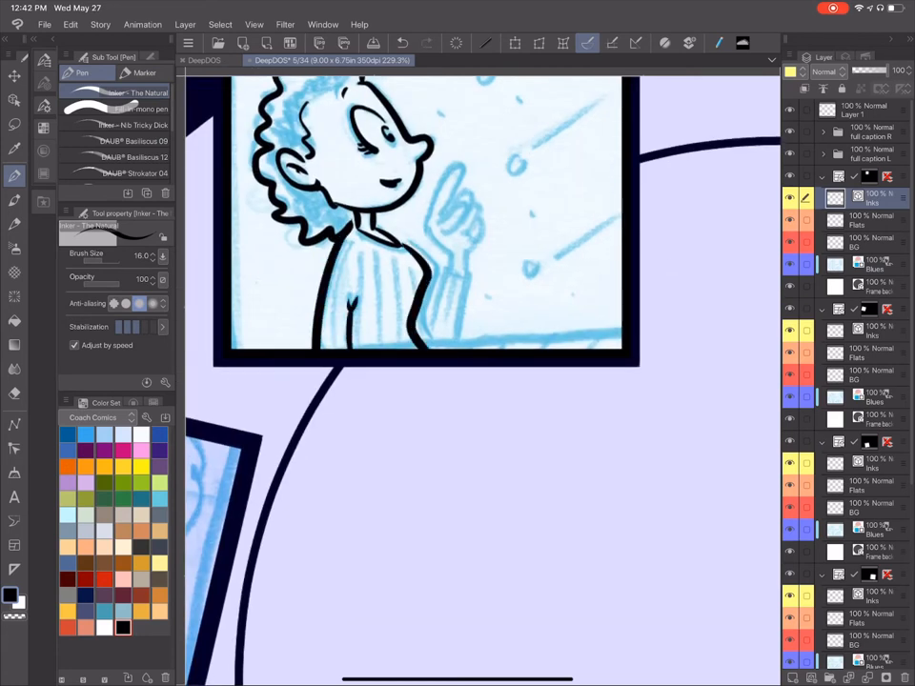
# Ink the top character's raised hand with the Inker pen on the Inks layer.
pyautogui.moveTo(448, 191); pyautogui.dragTo(467, 219)
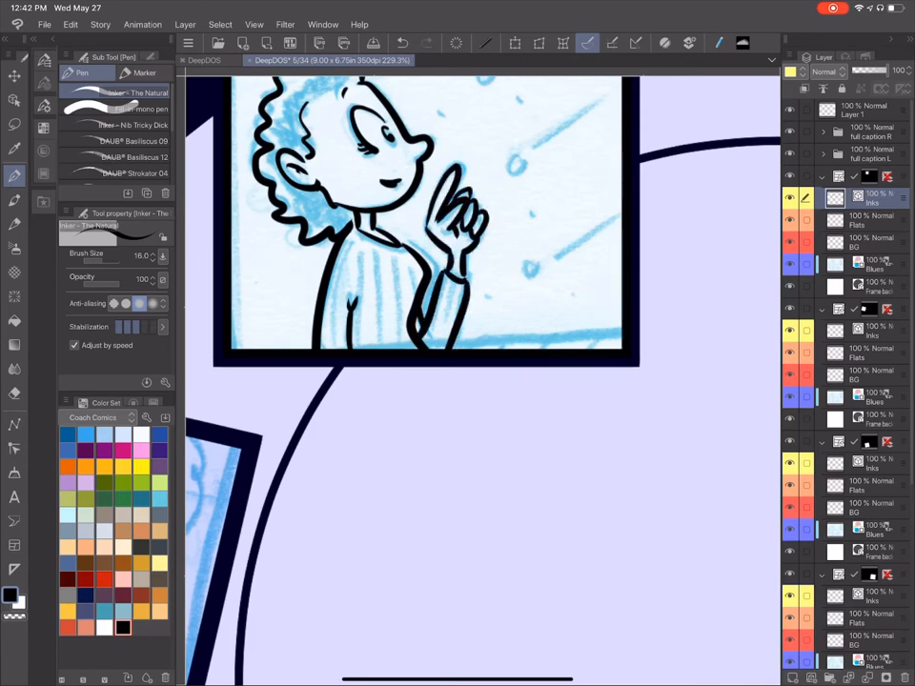
pyautogui.scroll(3)
pyautogui.write('ziplines')
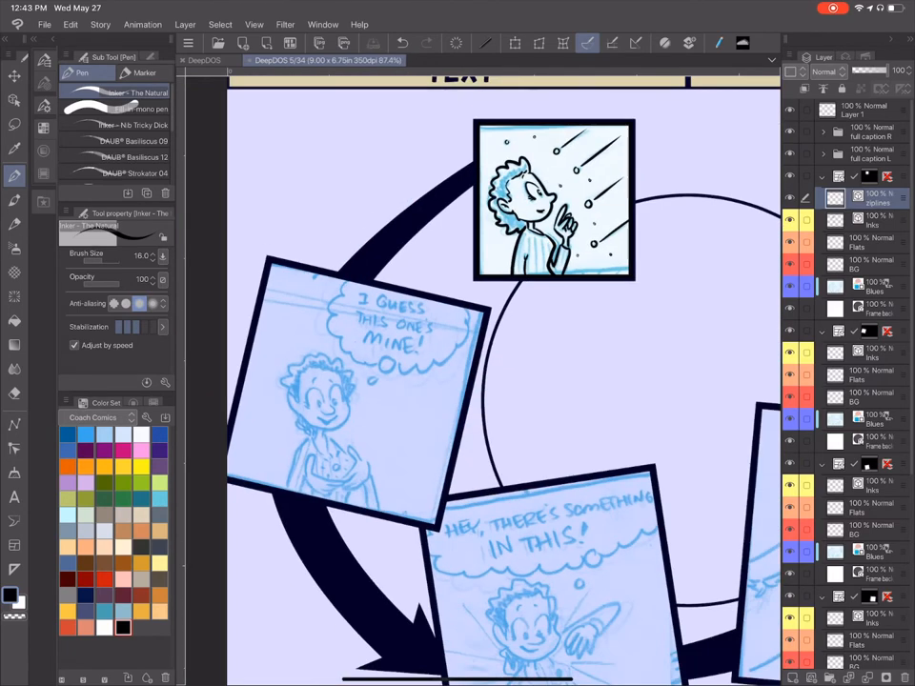
pyautogui.click(15, 346)
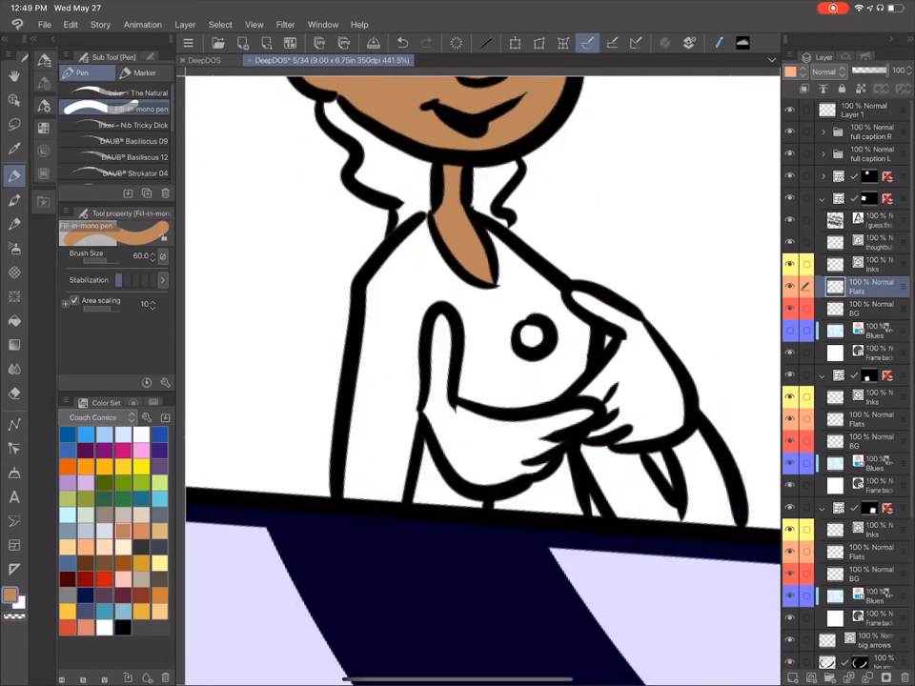
# Lay flat colour on a panel character with the Fill-in-mono pen.
pyautogui.click(534, 400)
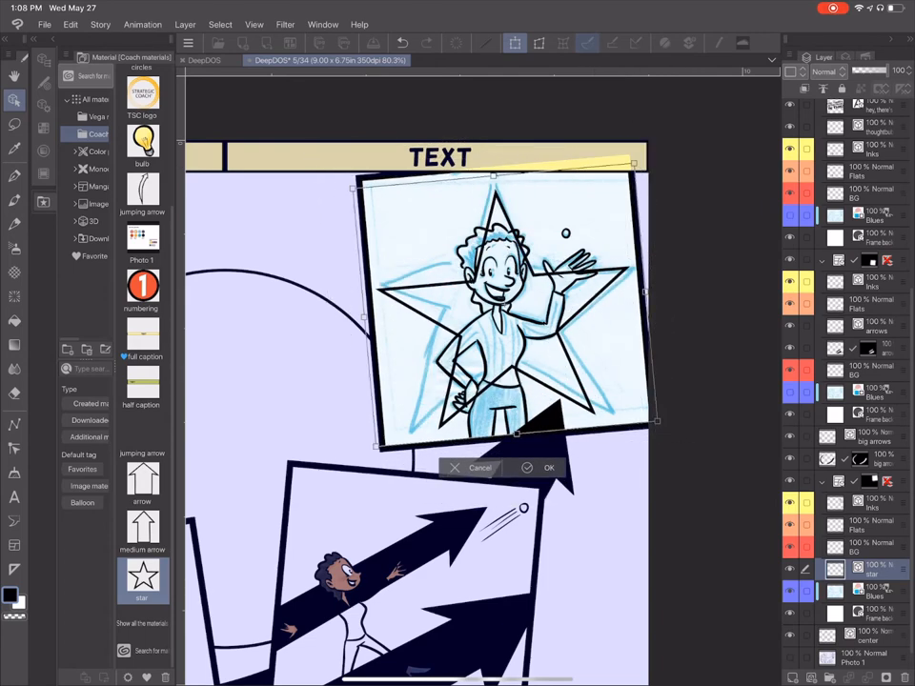
# Confirm the star panel's new size and tilt.
pyautogui.click(549, 467)
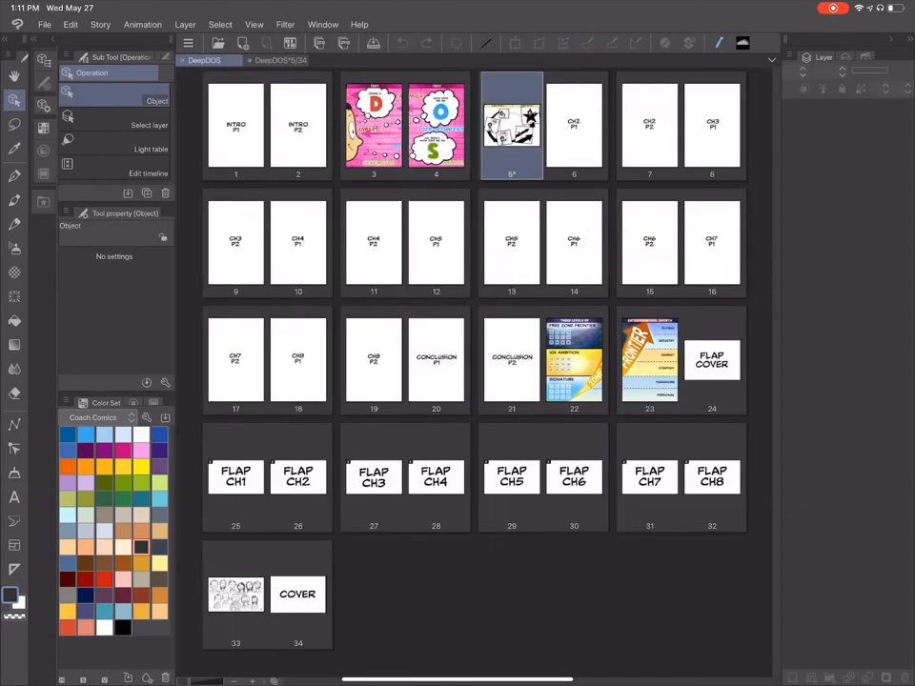
# Open the page 5 spread and draw a rectangular selection over the circle.
pyautogui.doubleClick(512, 125)
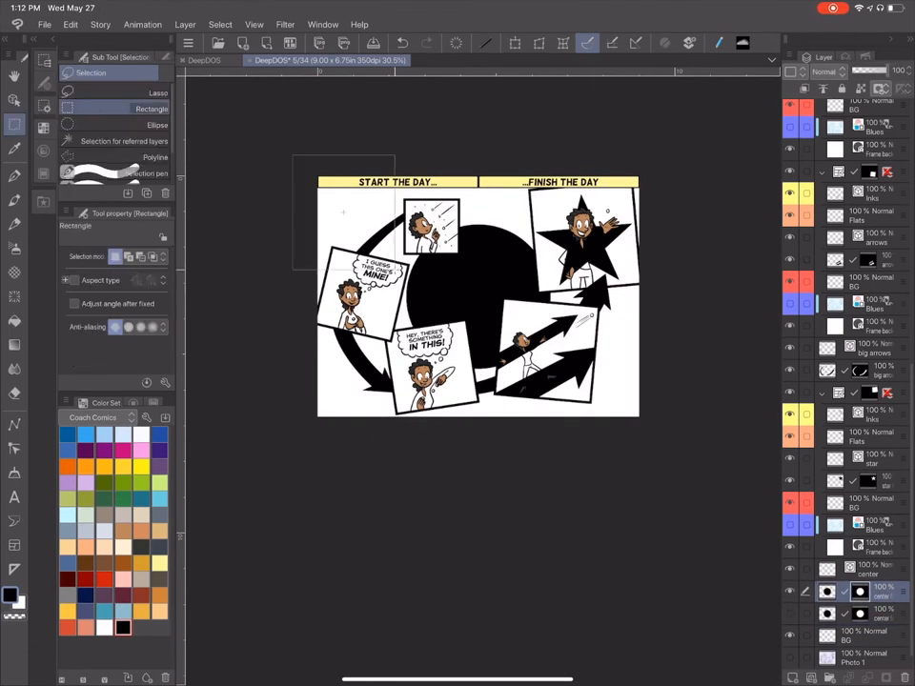
pyautogui.moveTo(477, 176); pyautogui.dragTo(477, 410)
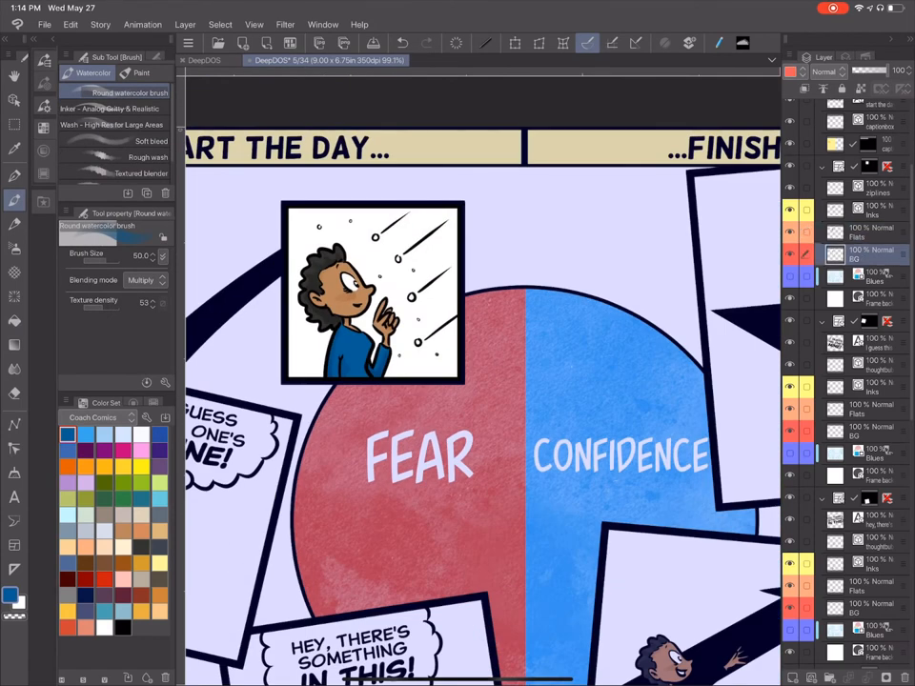
# Start the top panel's orange-red background with the Soft Airbrush.
pyautogui.click(109, 109)
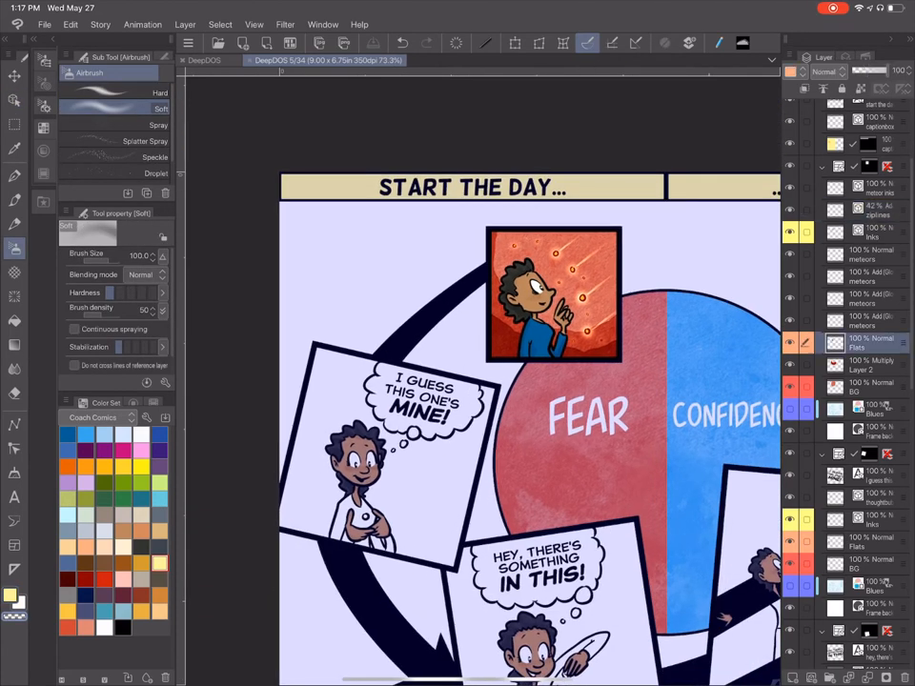
# Fill the shirt blue and open the Filter menu to blur the chest spark.
pyautogui.click(868, 366)
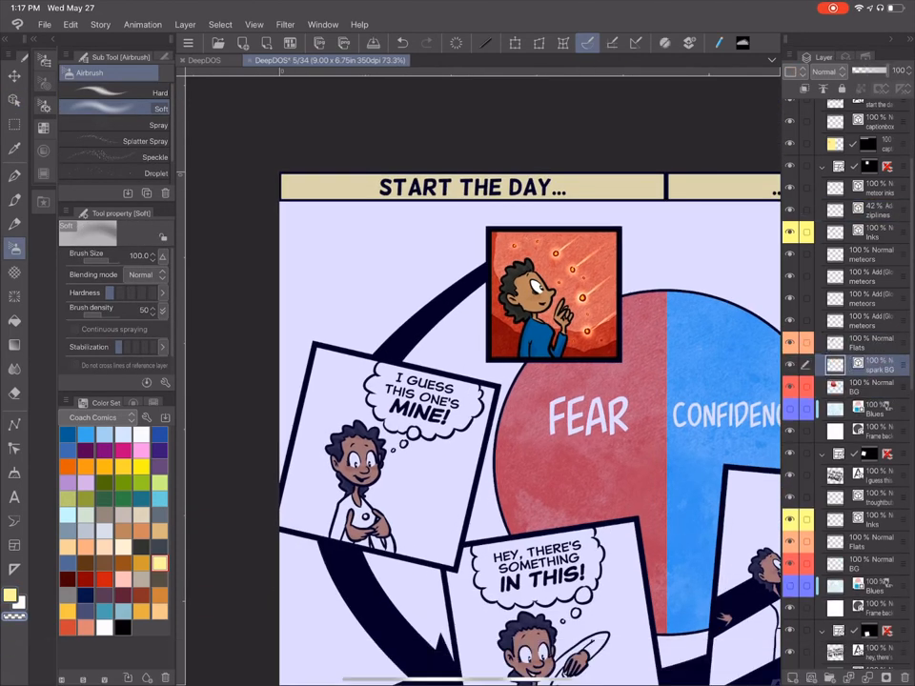
pyautogui.click(157, 172)
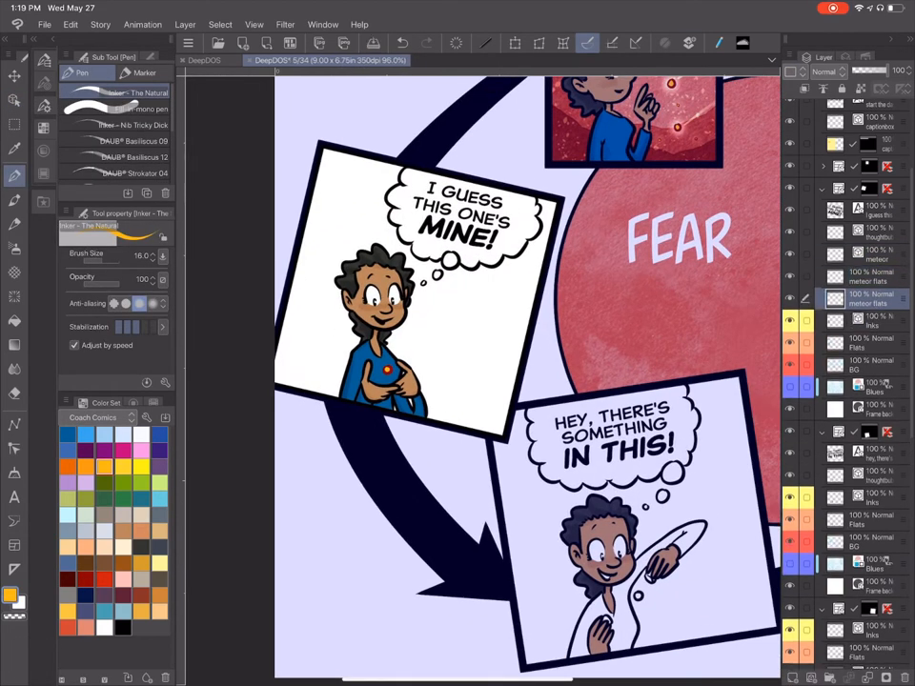
pyautogui.click(285, 24)
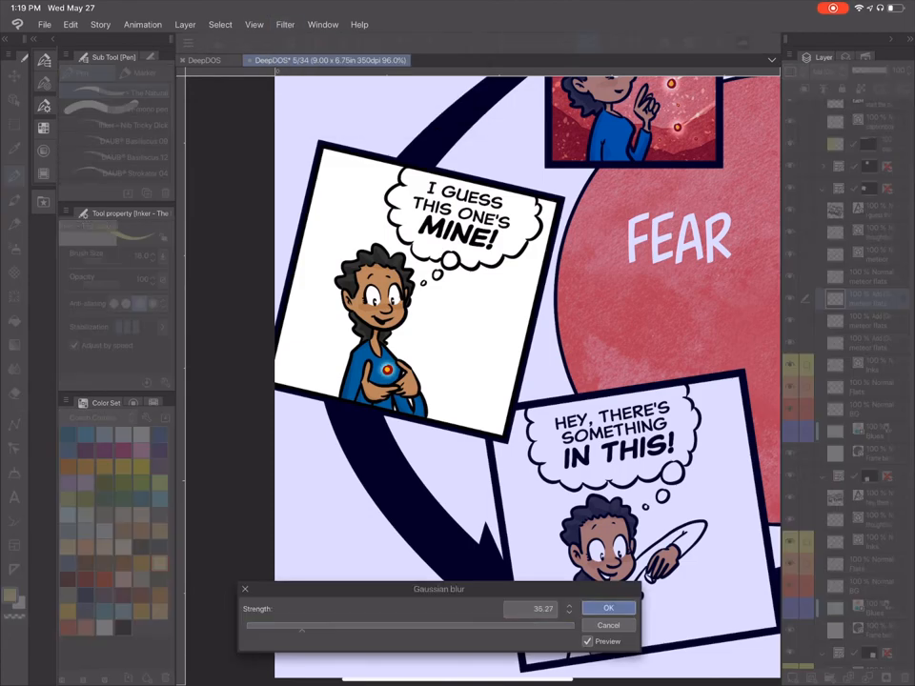
# Apply the blur to the chest spark in the MINE! panel.
pyautogui.click(608, 608)
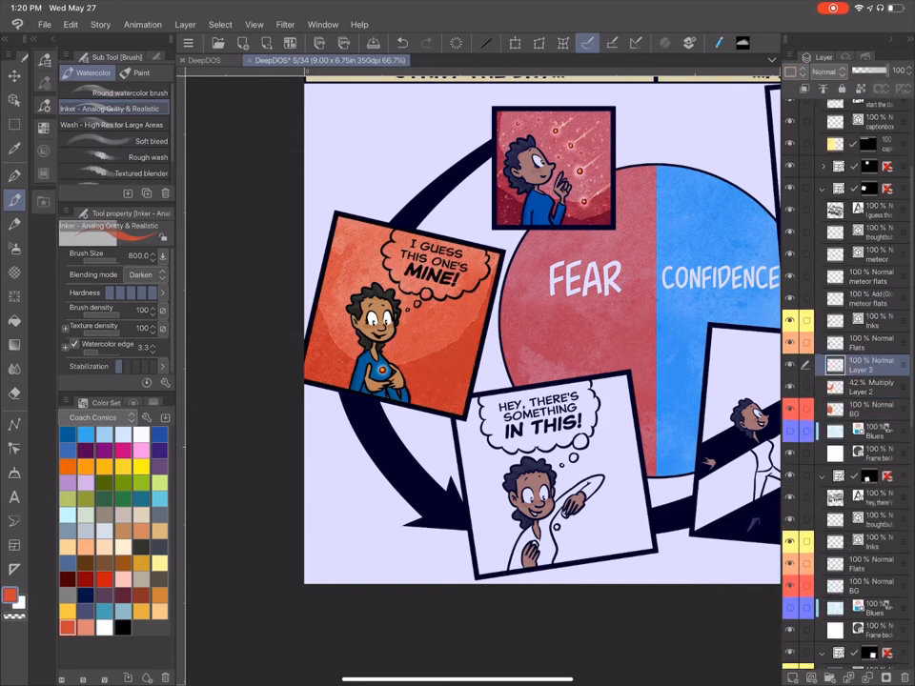
pyautogui.click(825, 71)
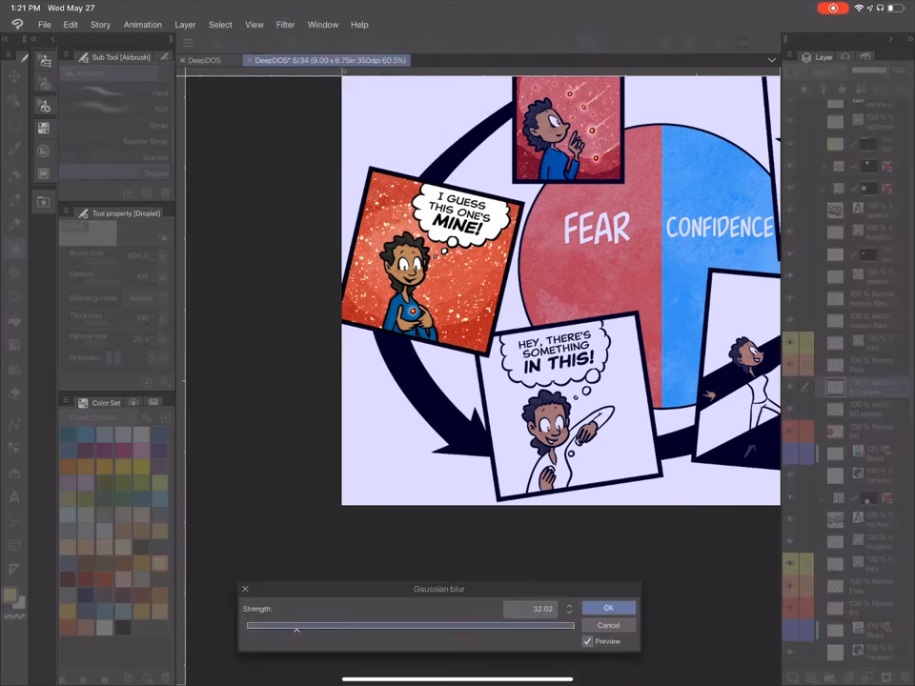
# Apply the blur to the panel's sparkles.
pyautogui.click(608, 608)
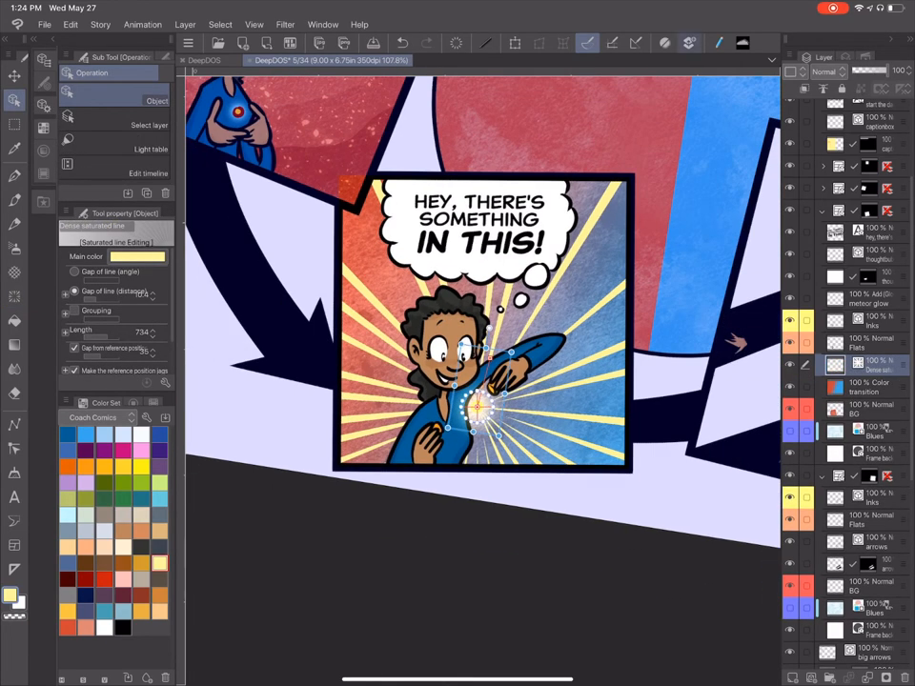
# Blur the meteor panel's burst of light rays and confirm the filter.
pyautogui.click(284, 24)
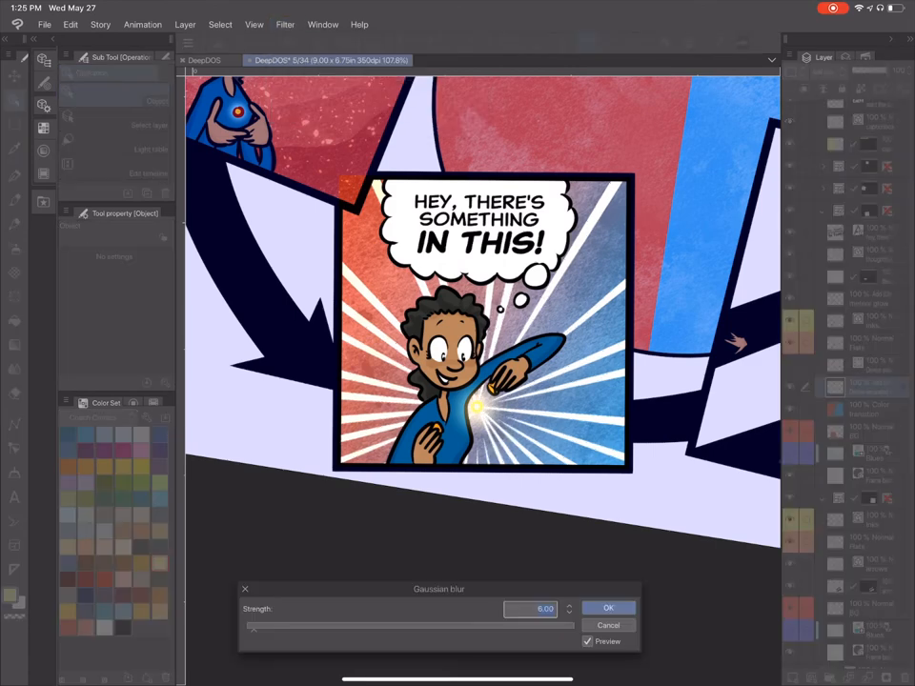
pyautogui.click(608, 609)
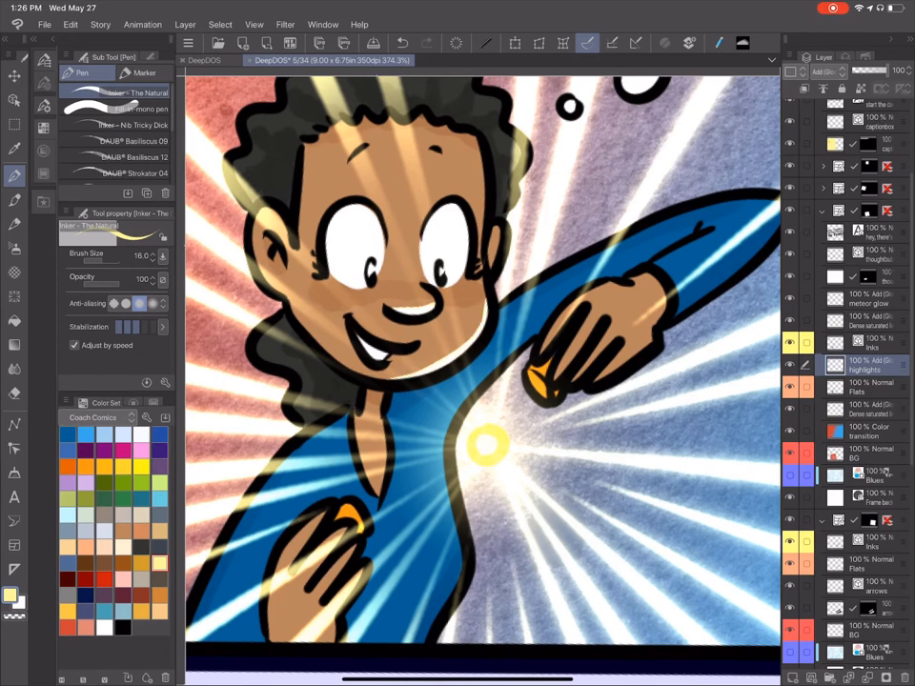
pyautogui.scroll(-3)
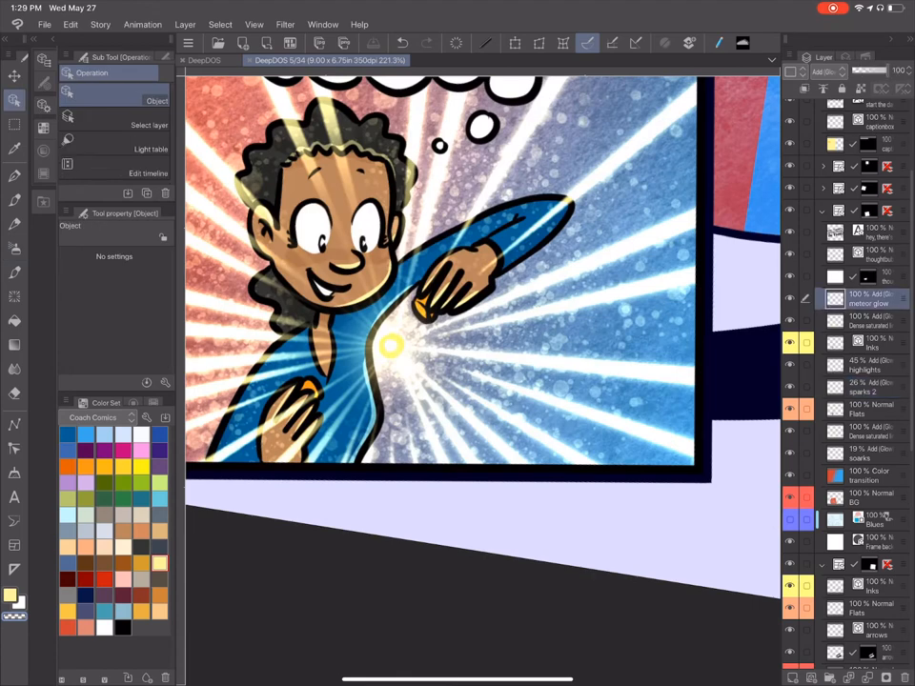
pyautogui.click(391, 345)
pyautogui.write('confidence')
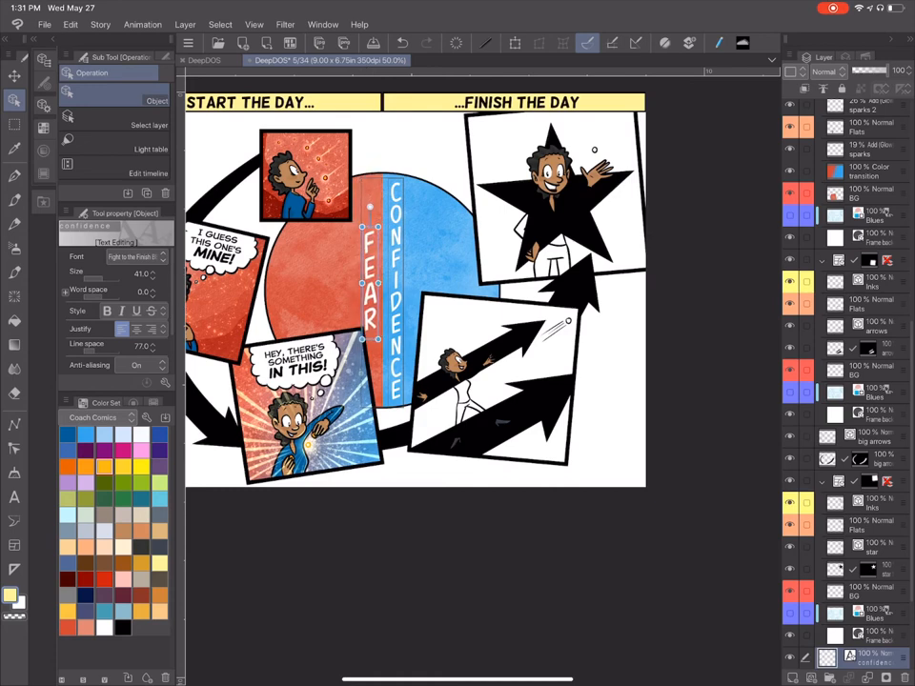
# Scroll the view of the spread around the centre circle.
pyautogui.scroll(-3)
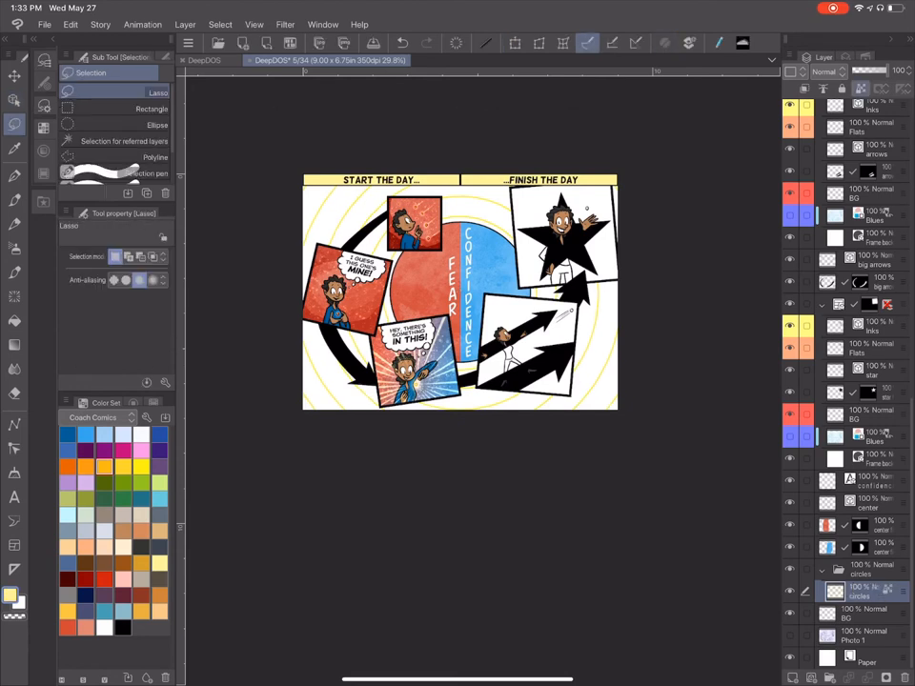
# Start filling the big arrows layer with orange.
pyautogui.click(151, 107)
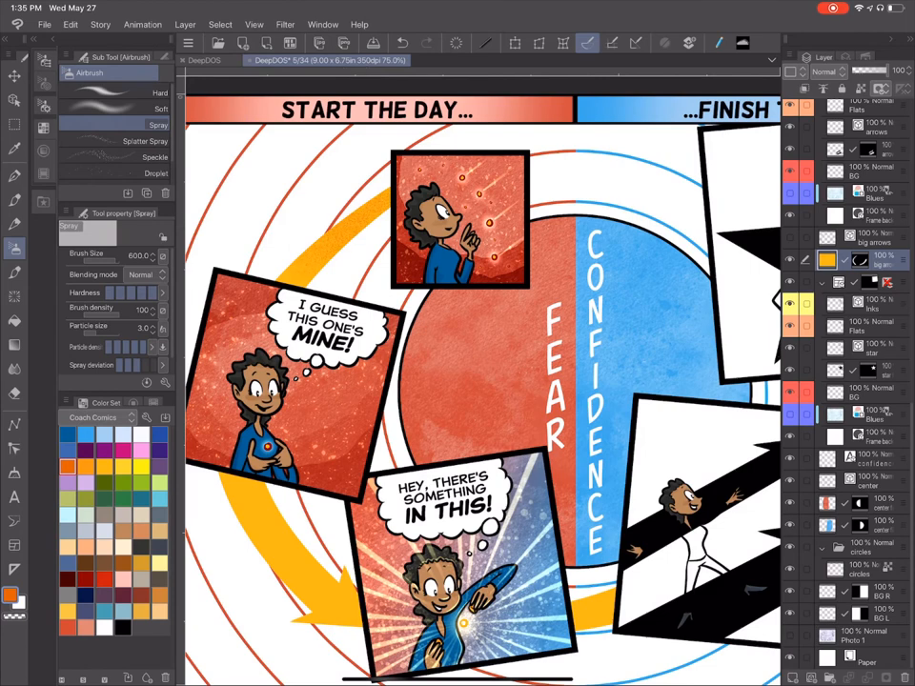
# Scroll the view to the lower-right arrow panel.
pyautogui.scroll(-3)
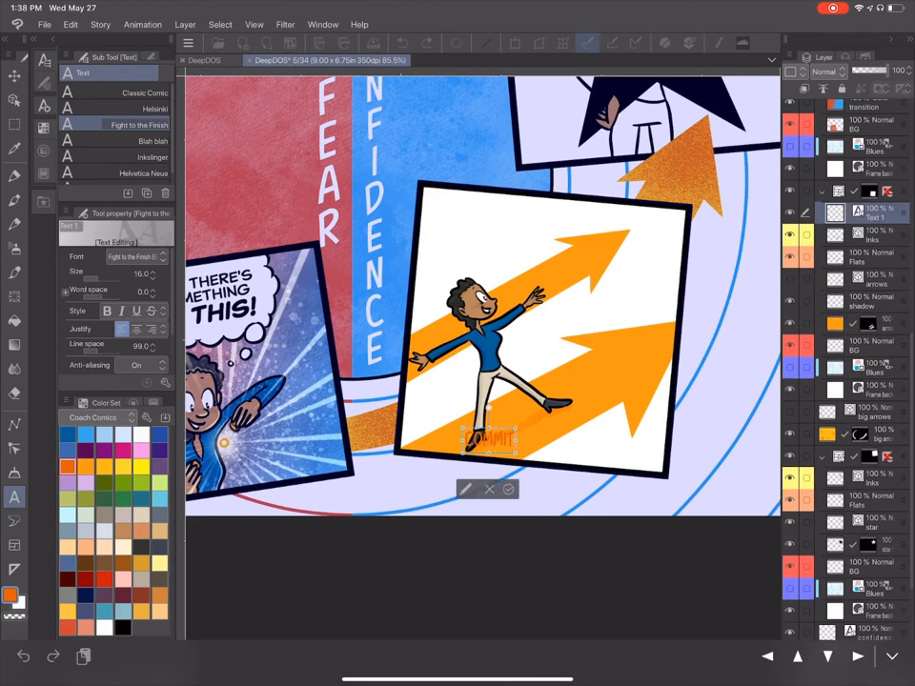
# Place lettering on the lower-right orange arrow for the ACTION label.
pyautogui.click(509, 489)
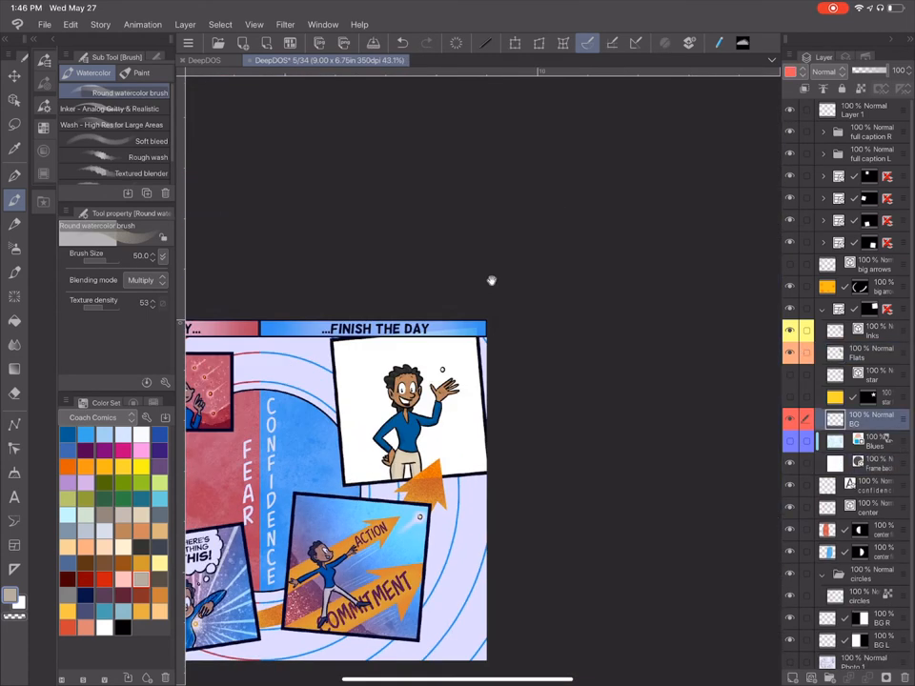
# Pick the Saturated line tool for the top-right panel's white rays.
pyautogui.click(826, 71)
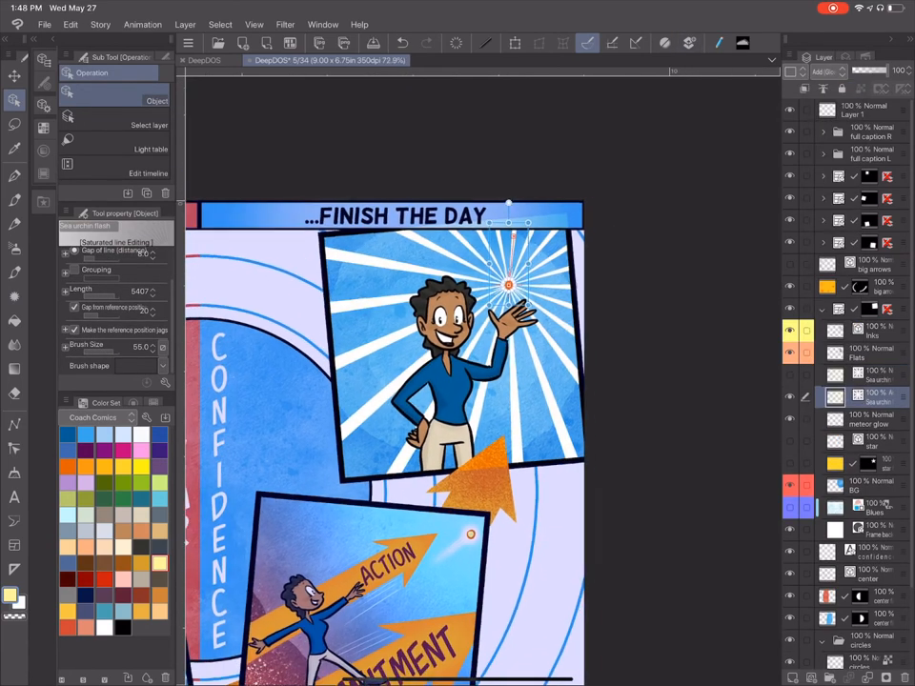
# Apply a soft Gaussian blur to the top-right light burst.
pyautogui.click(284, 24)
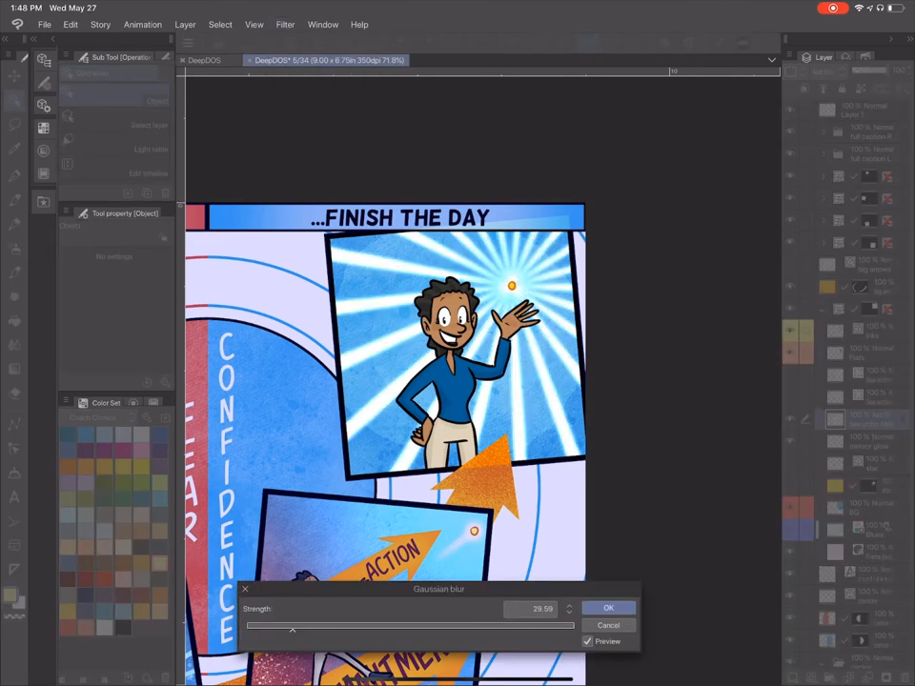
pyautogui.click(609, 609)
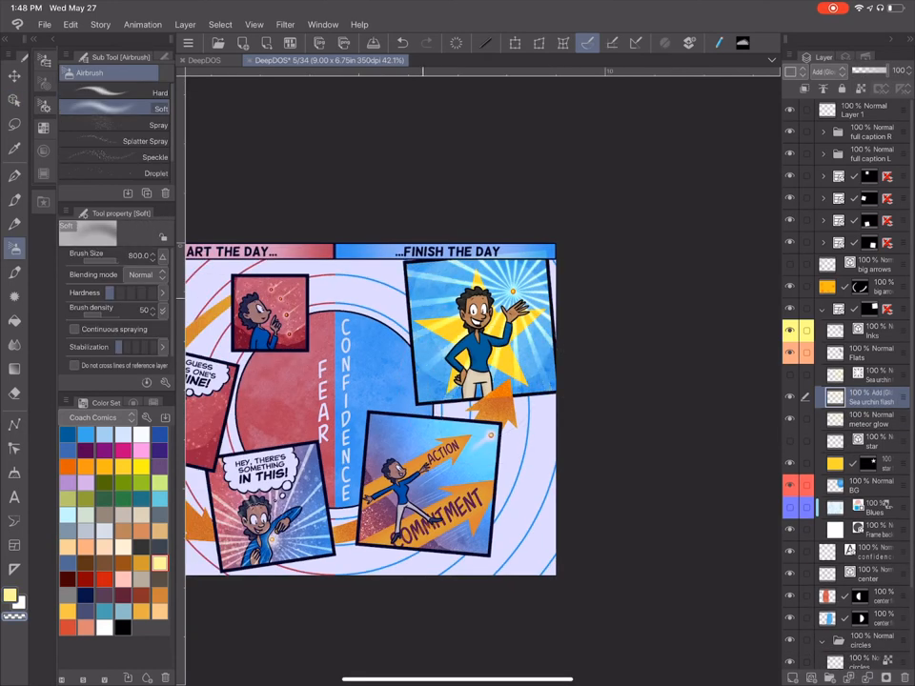
pyautogui.press('home')
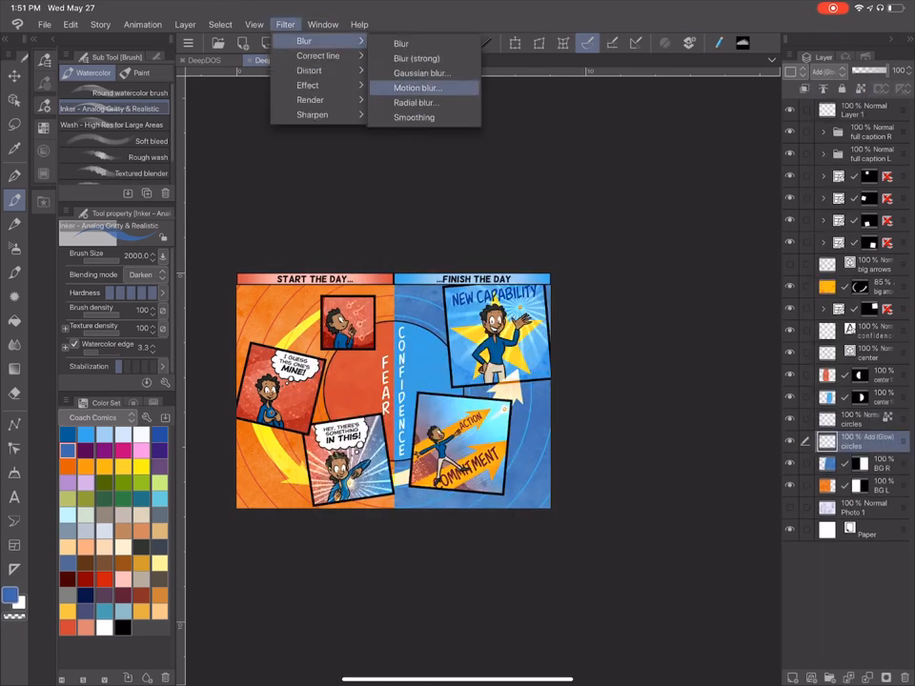
# Duplicate the Add (Glow) circles layer.
pyautogui.click(417, 87)
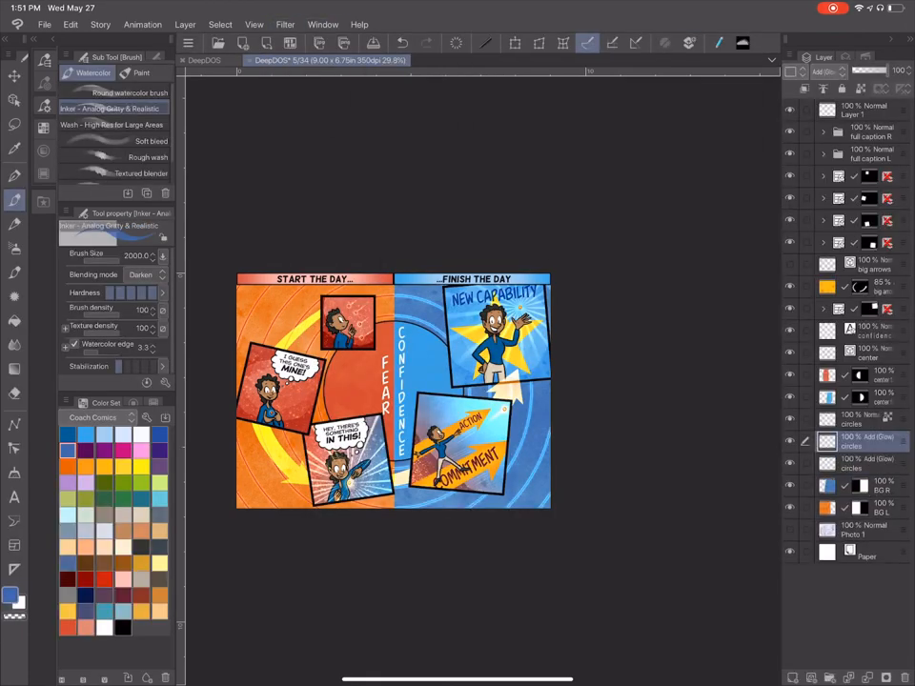